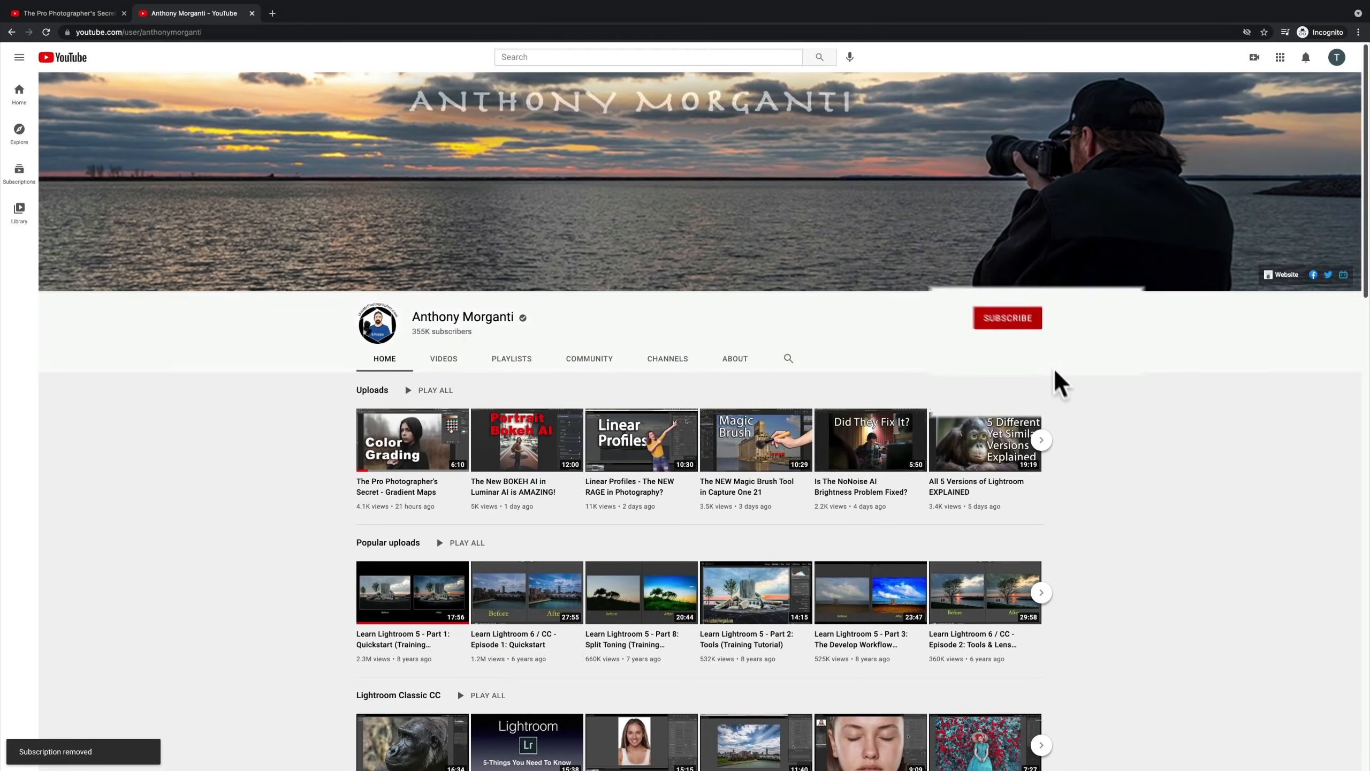
# Subscribe to the channel with all notifications on and like the Gradient Maps video
pyautogui.click(1006, 317)
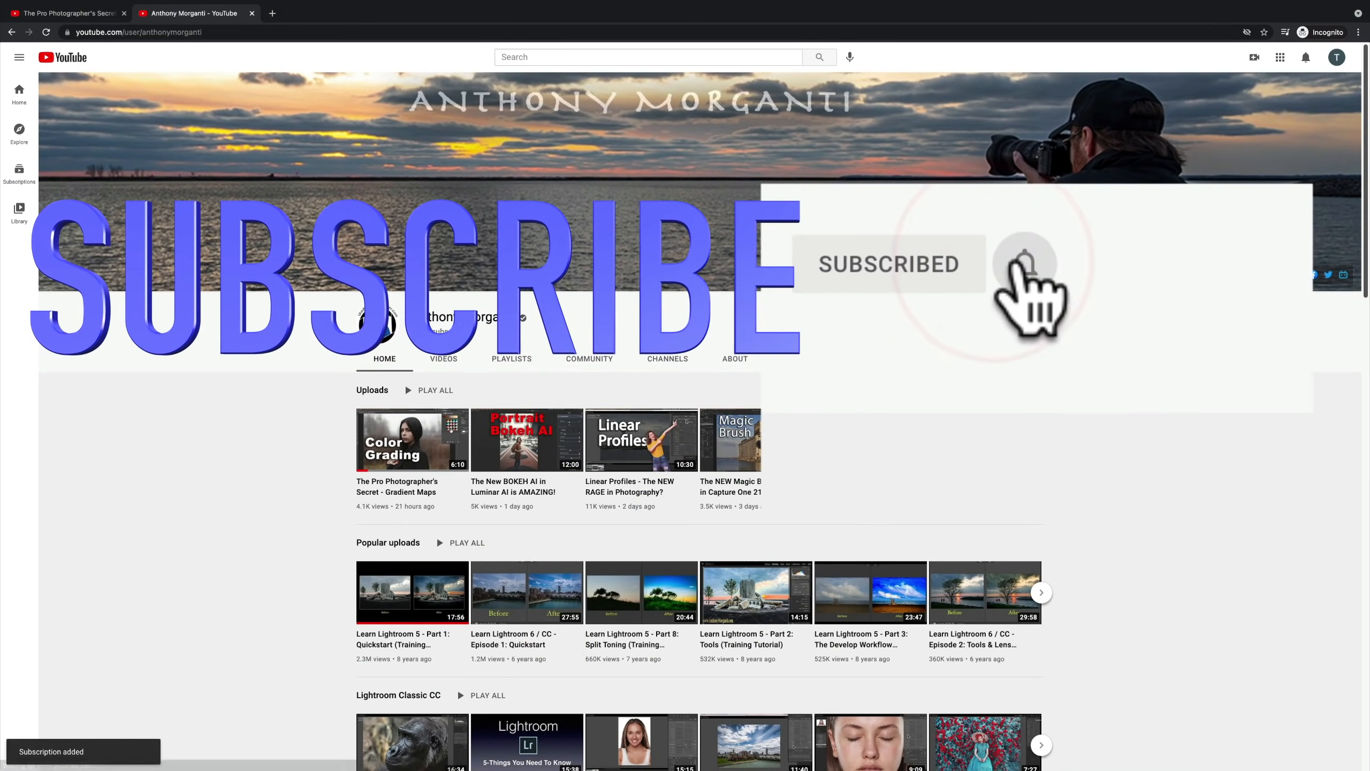
pyautogui.click(1024, 264)
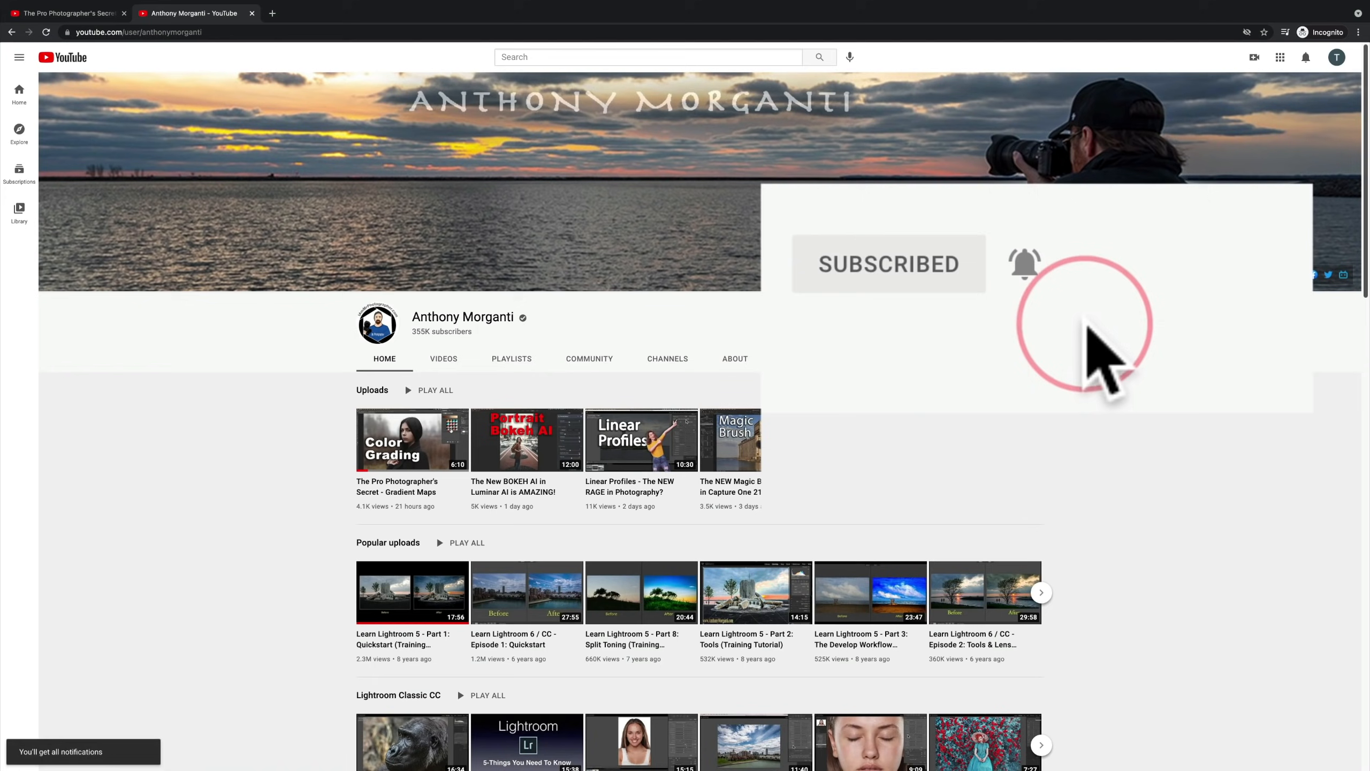
pyautogui.click(411, 440)
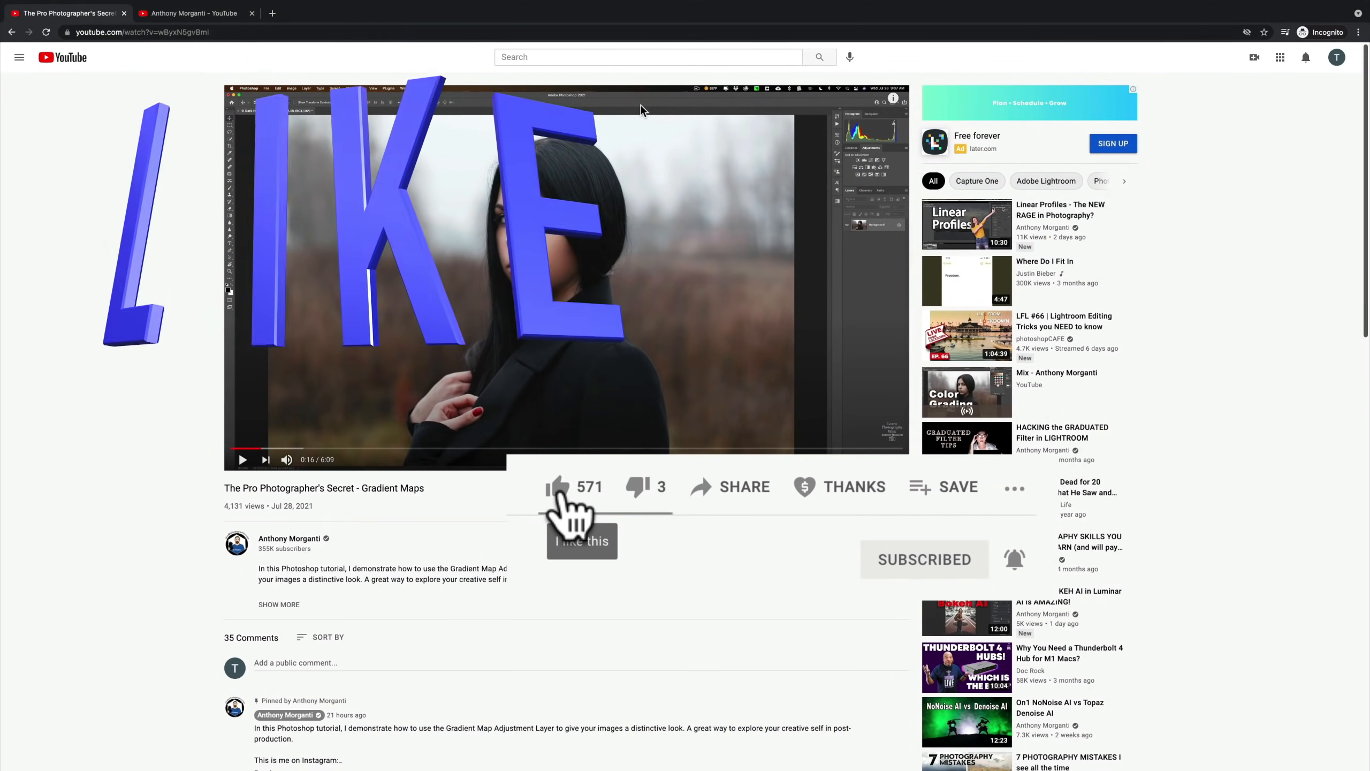
pyautogui.click(558, 487)
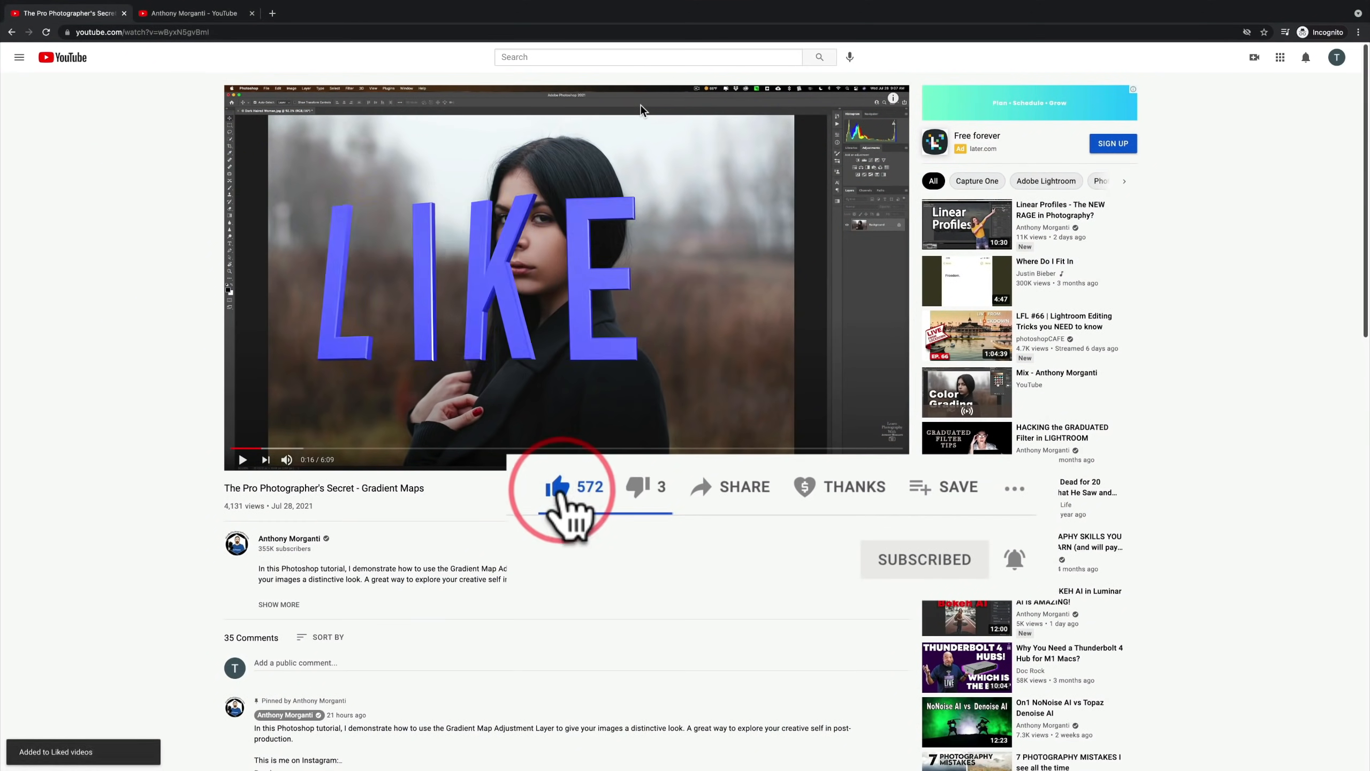
pyautogui.click(838, 487)
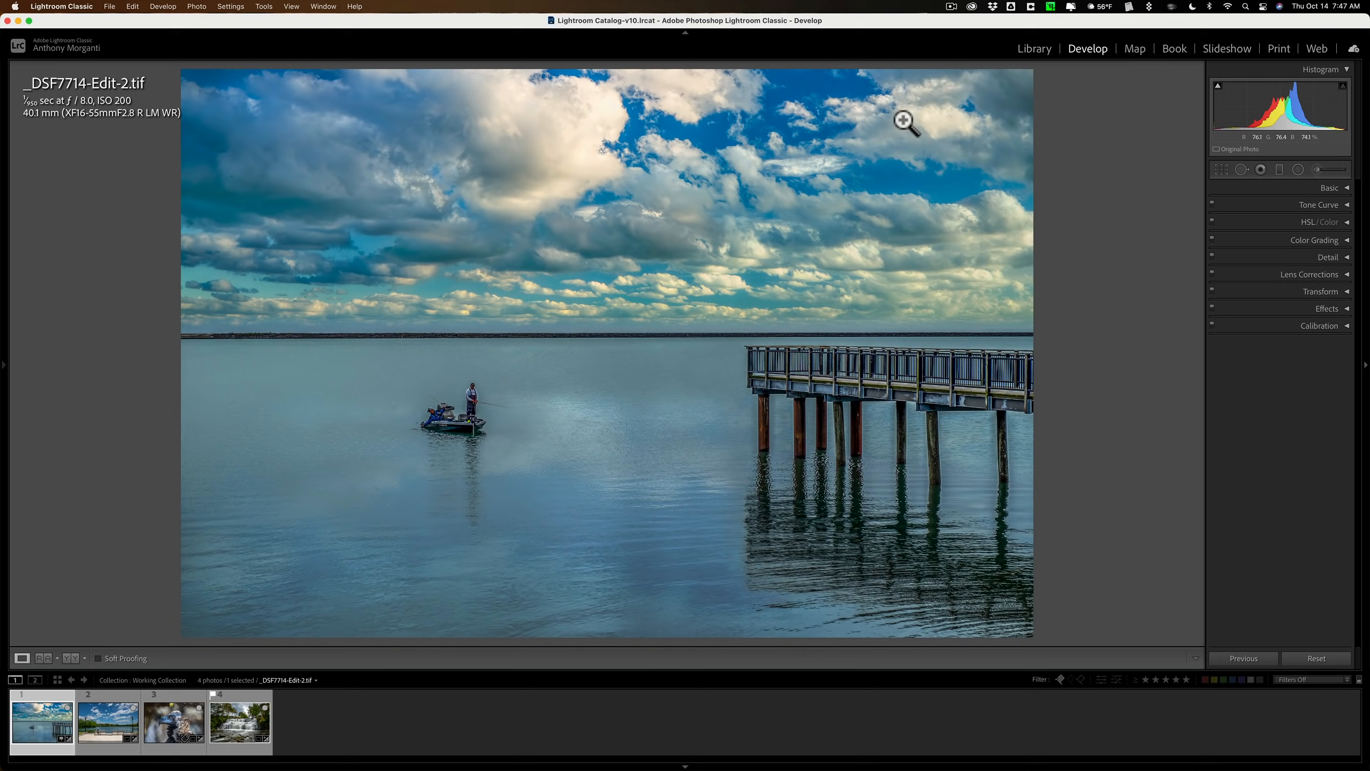
pyautogui.click(1327, 187)
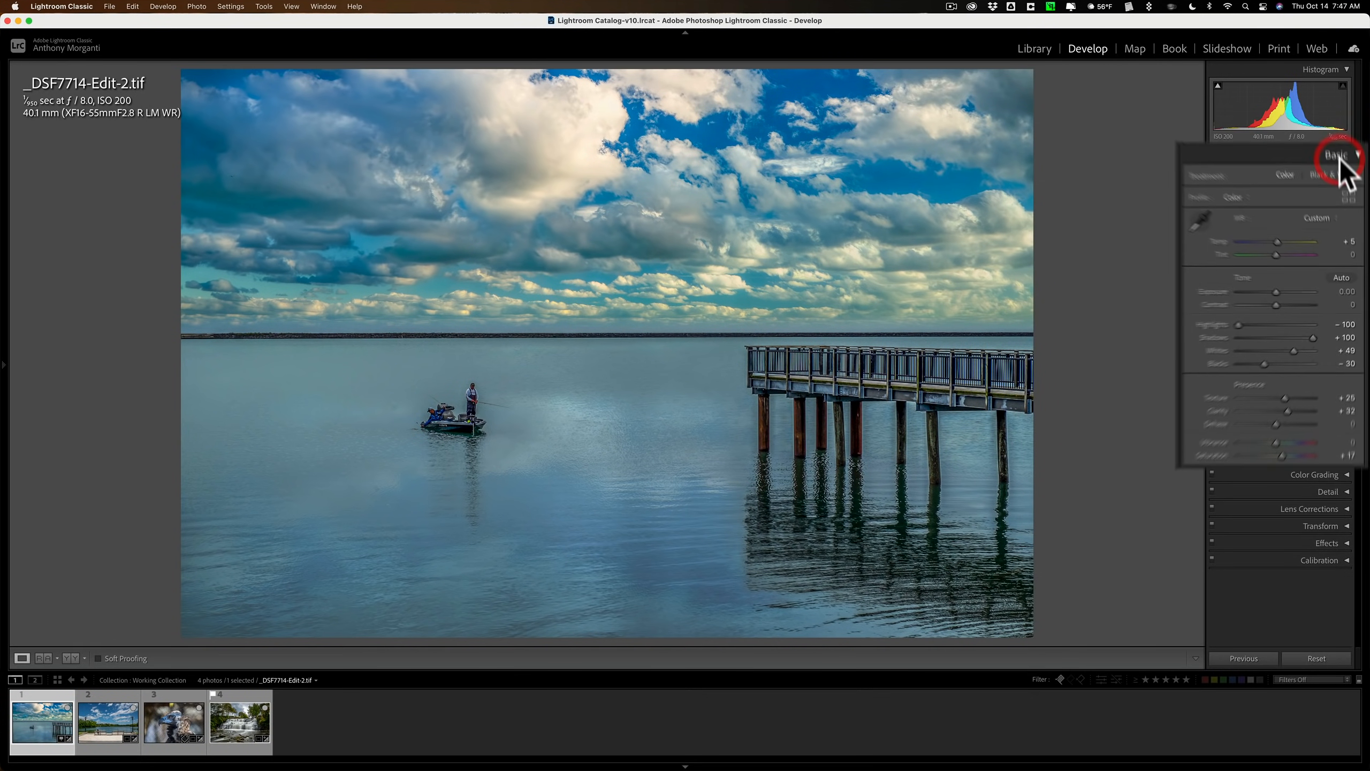
pyautogui.click(1336, 155)
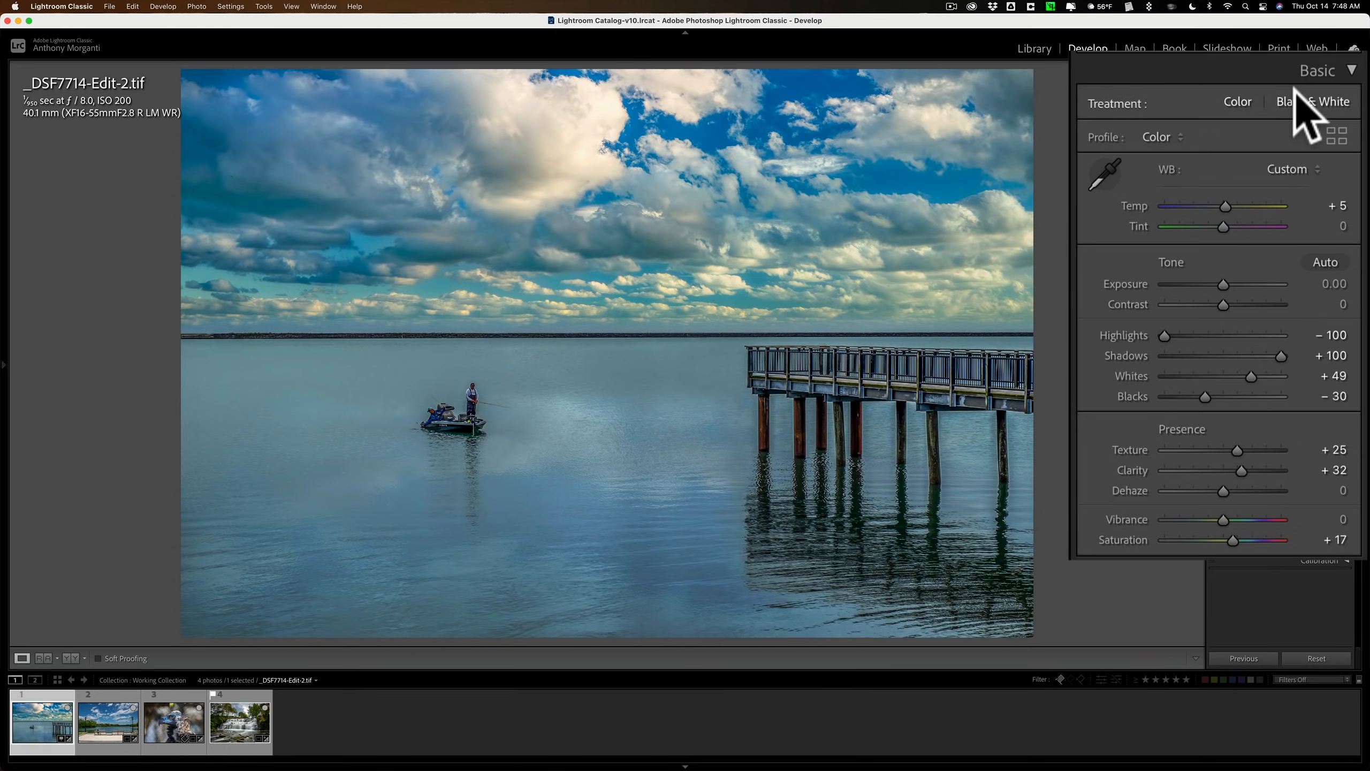
pyautogui.click(1296, 104)
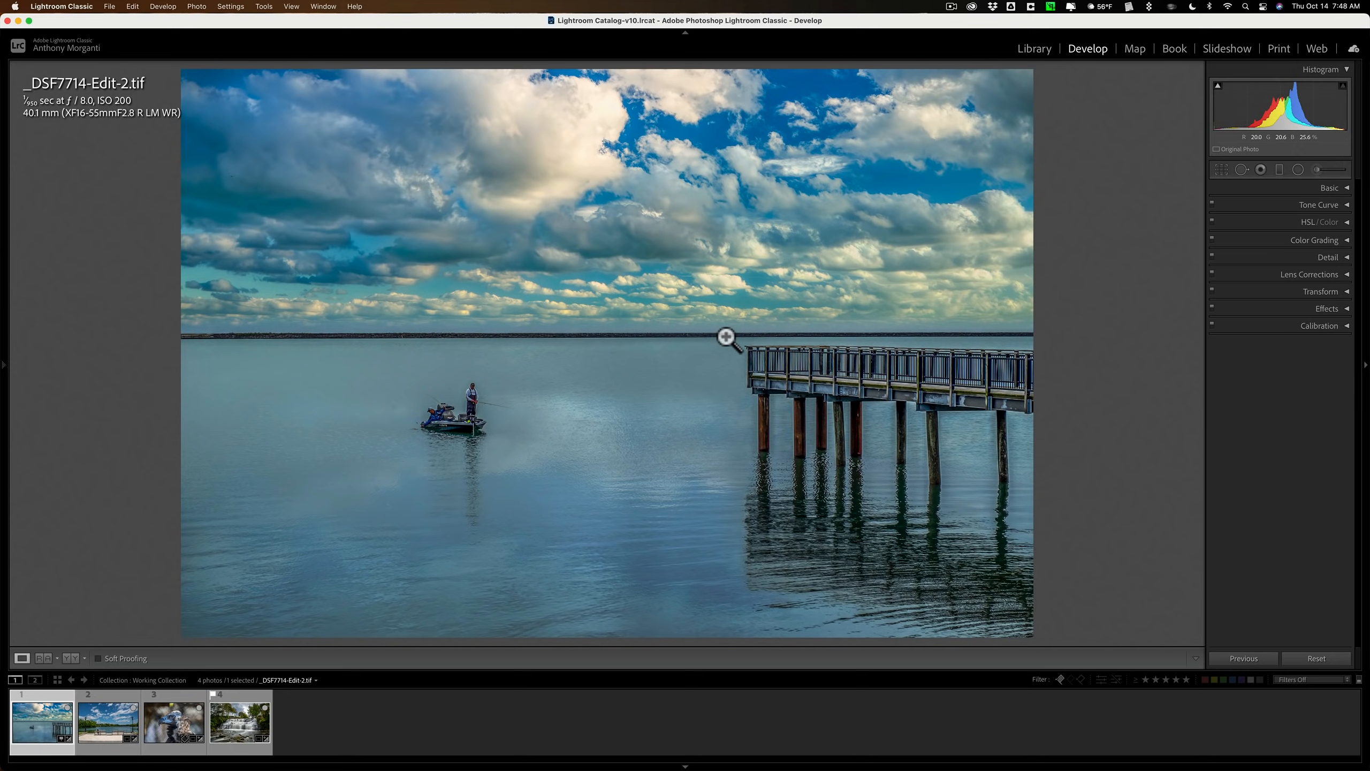
pyautogui.click(1329, 188)
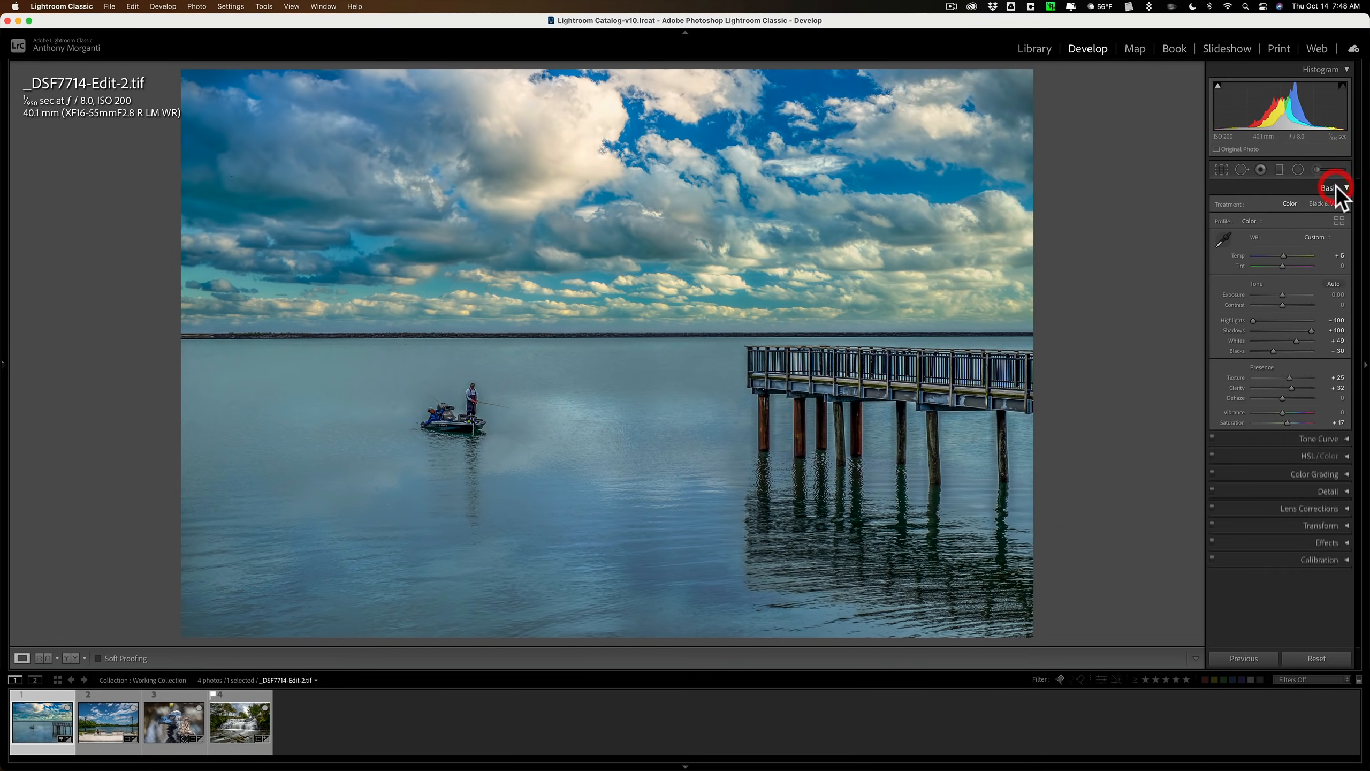
pyautogui.click(1335, 189)
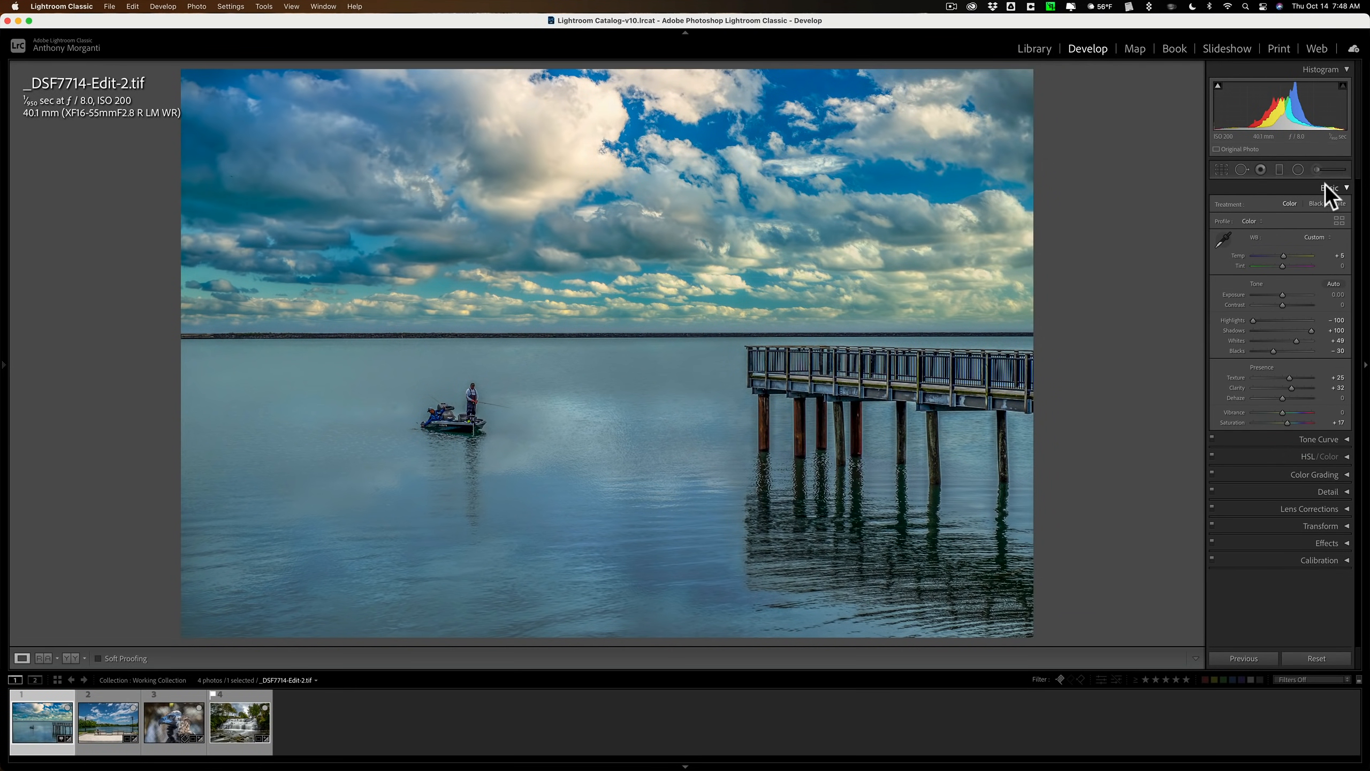
pyautogui.click(1329, 189)
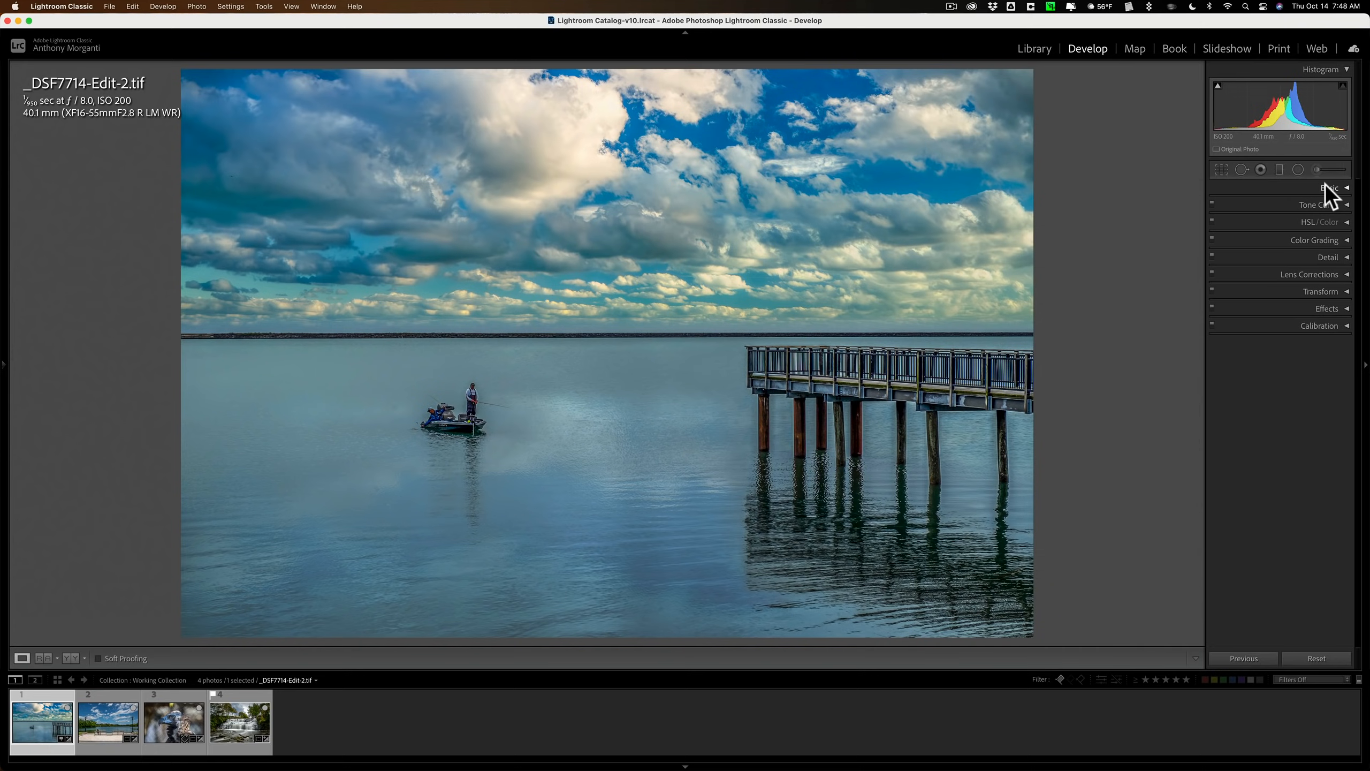
# Open the pier photo's Color Grading panel and toggle between the Midtones and 3-way views
pyautogui.click(1315, 240)
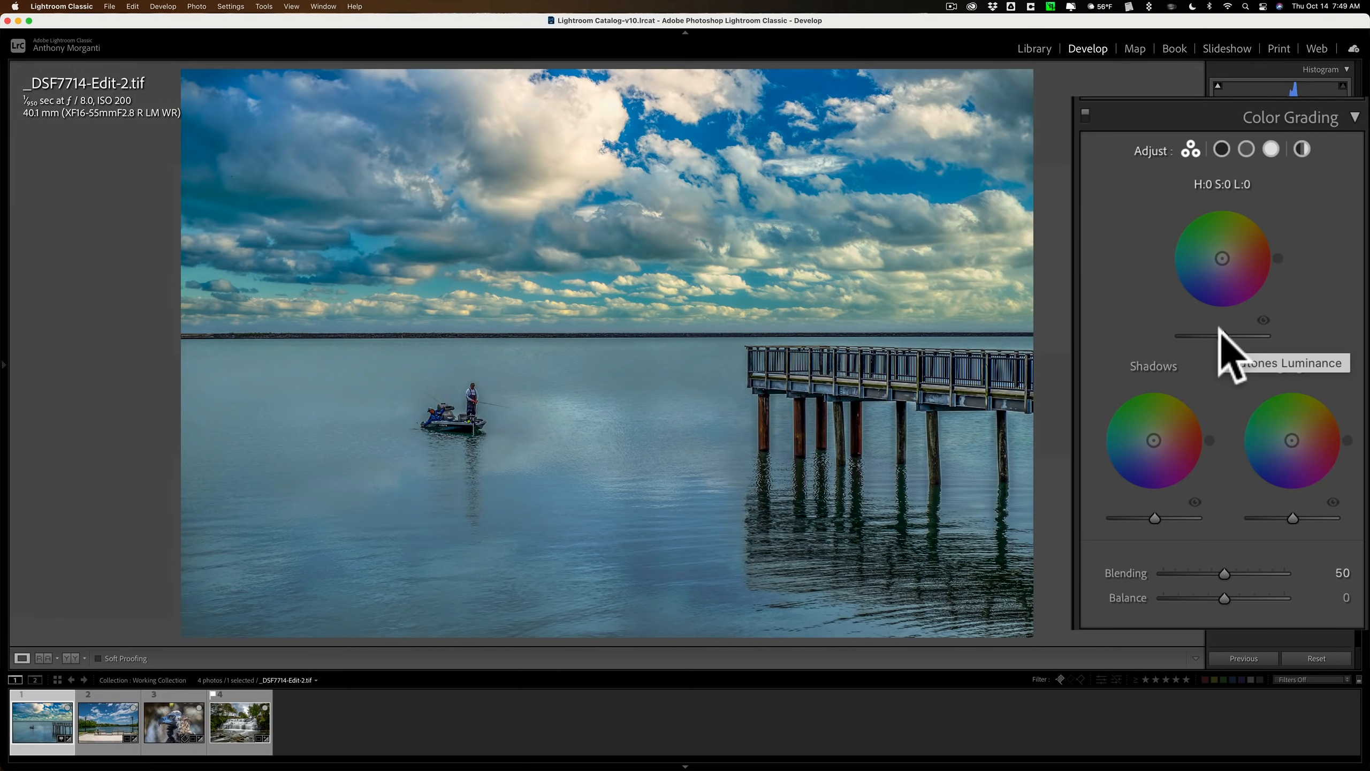
pyautogui.moveTo(1219, 341)
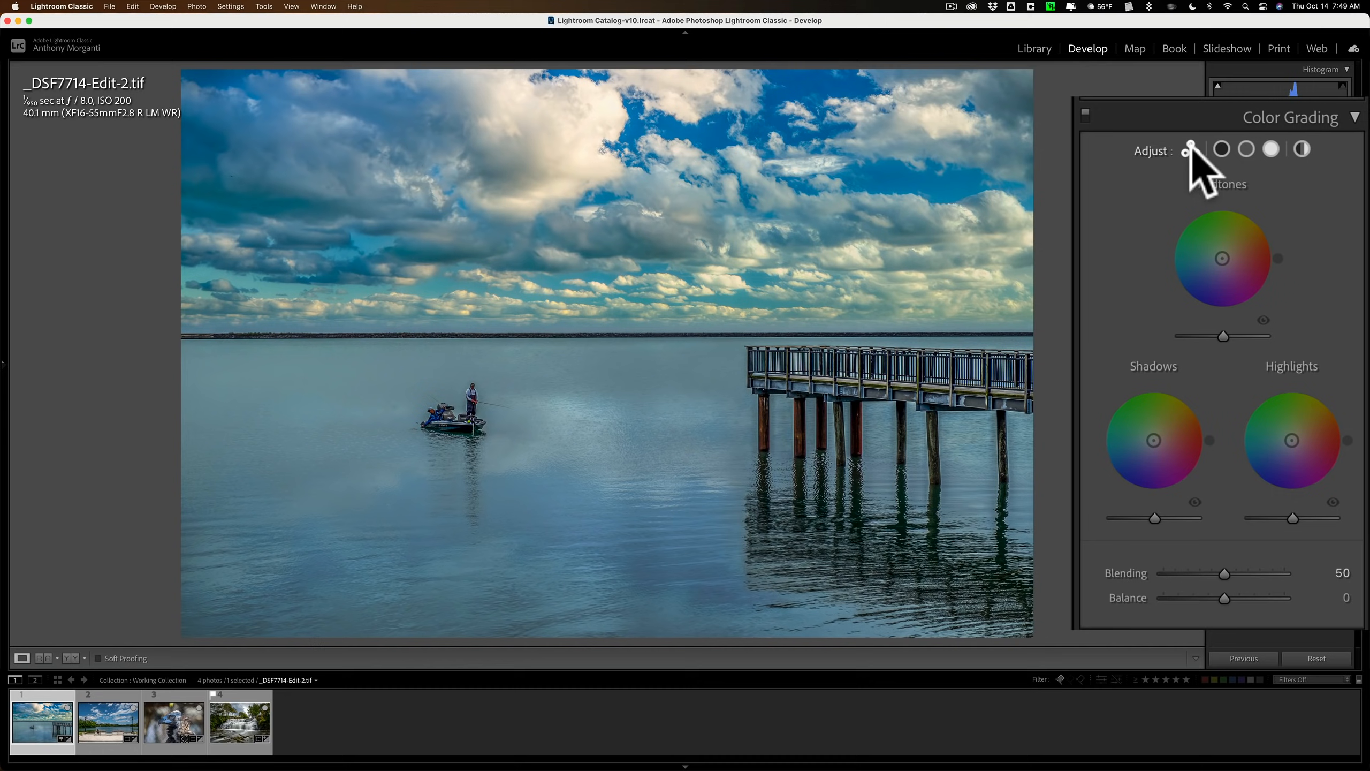
pyautogui.click(1222, 149)
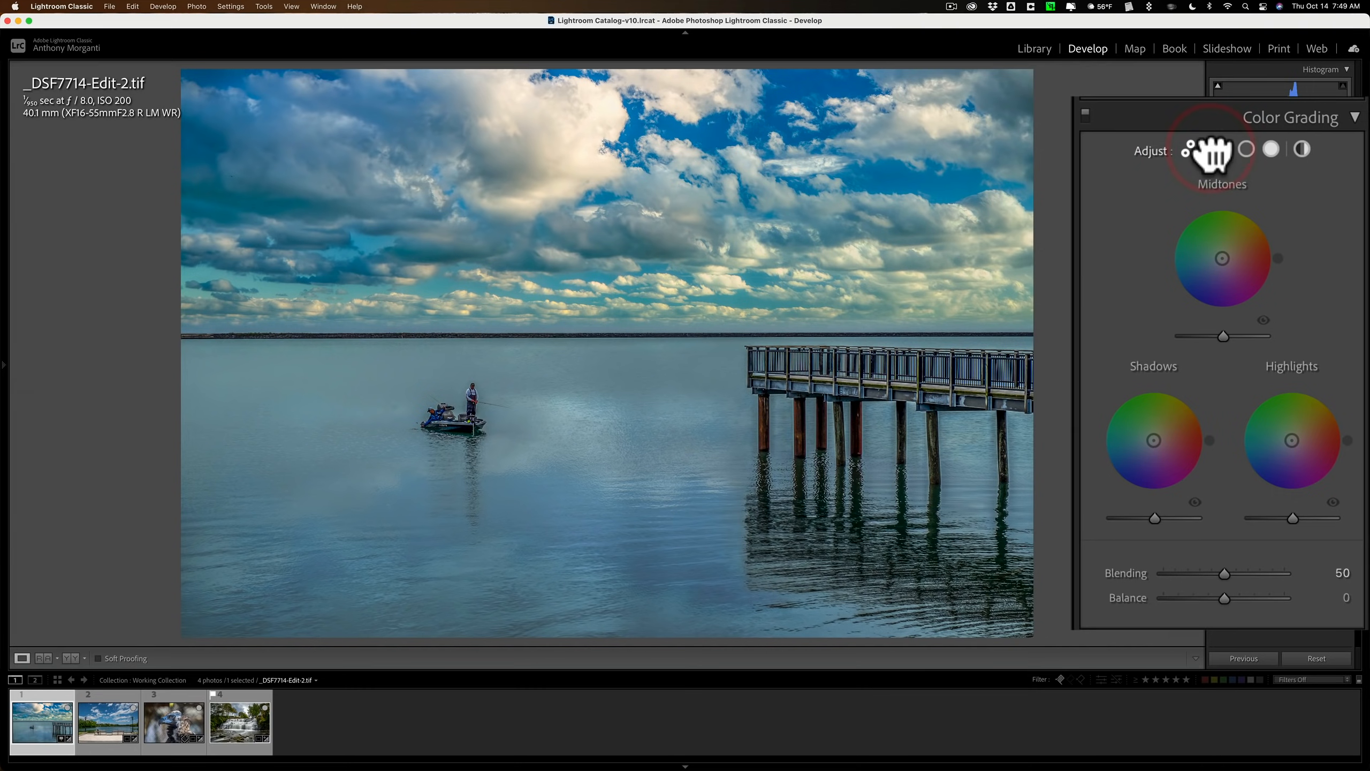
pyautogui.click(1257, 149)
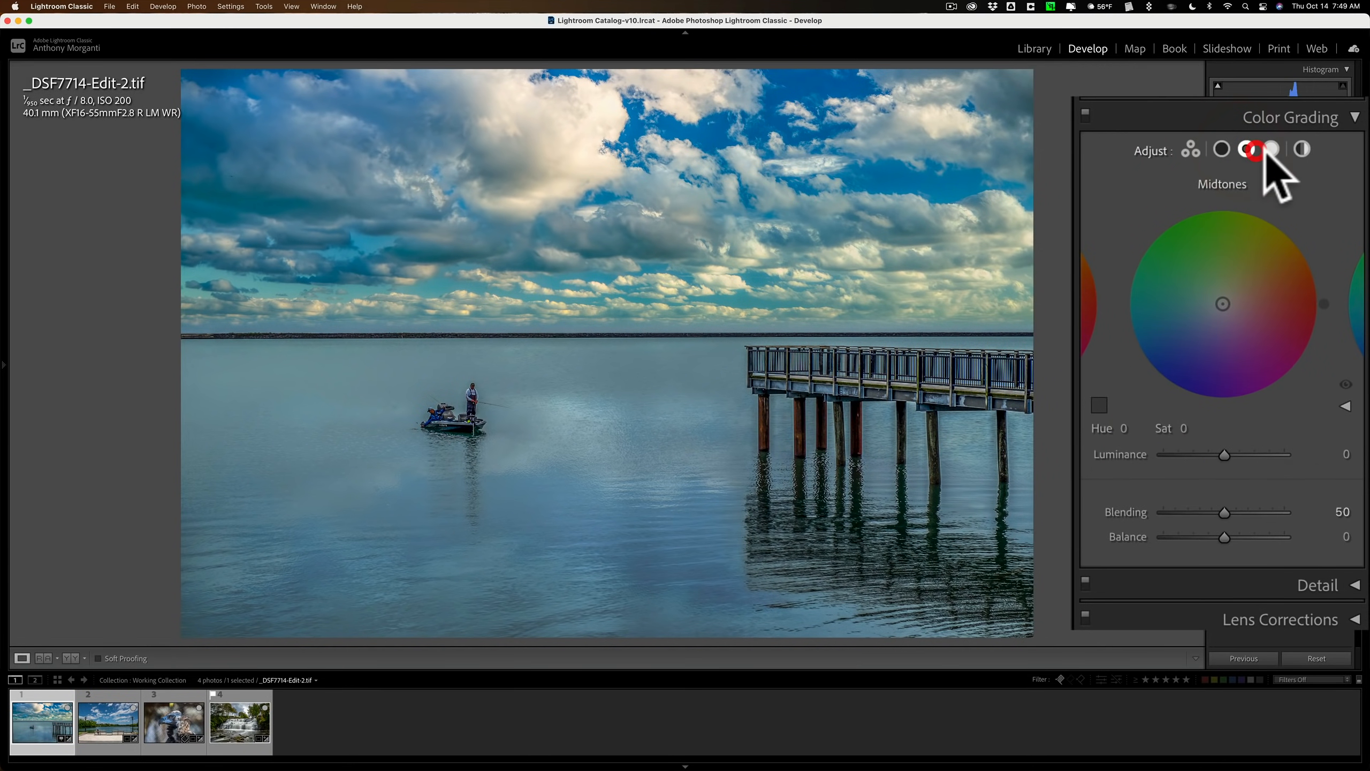
pyautogui.click(1190, 149)
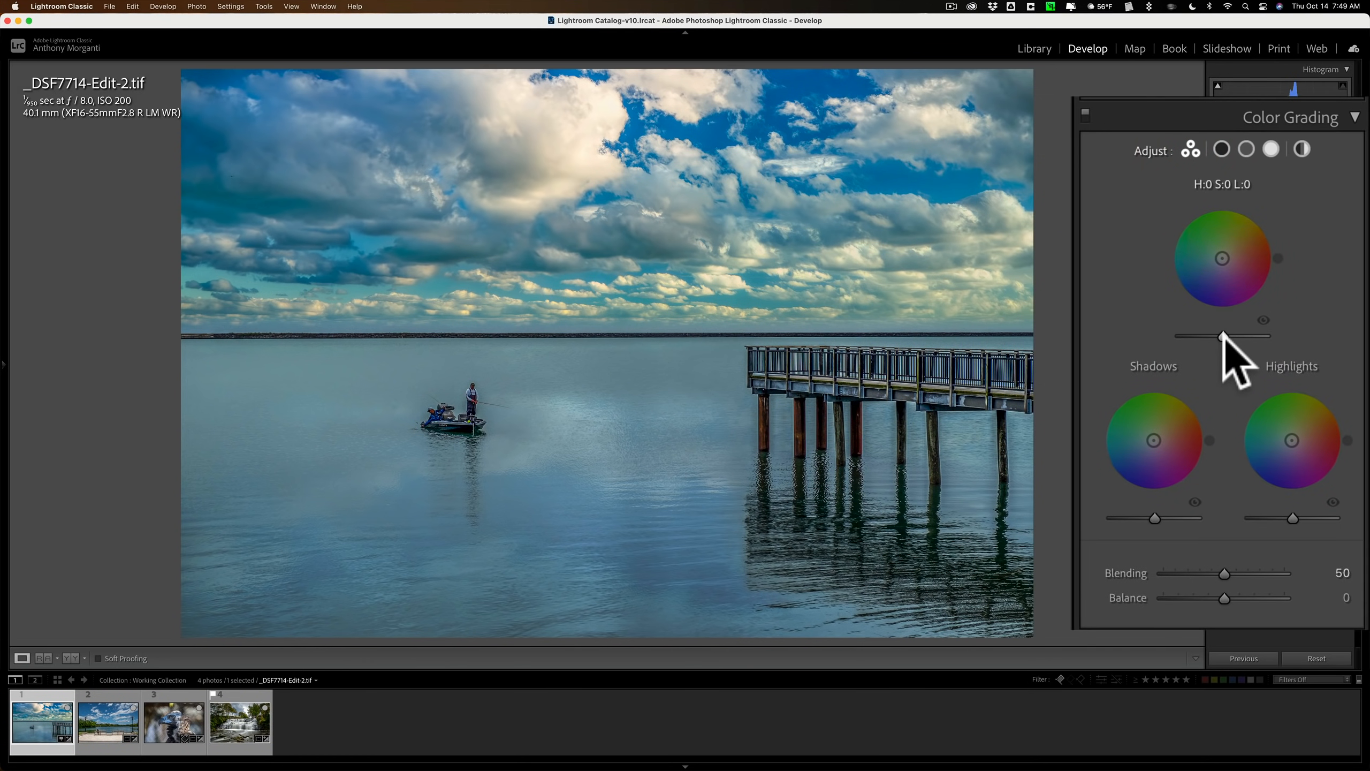
pyautogui.moveTo(1227, 358)
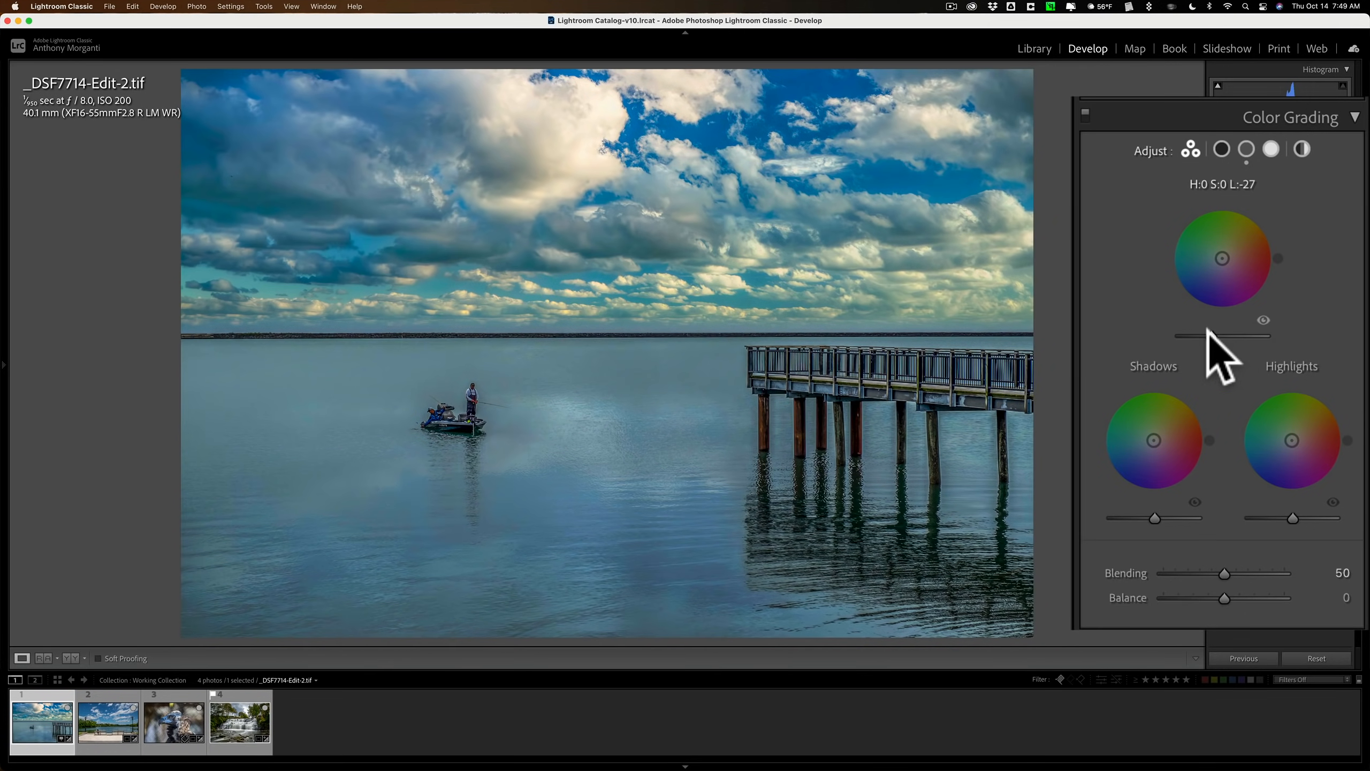
# Try brighter midtone luminance on the pier photo, then settle just below neutral
pyautogui.moveTo(1185, 336); pyautogui.dragTo(1222, 336)
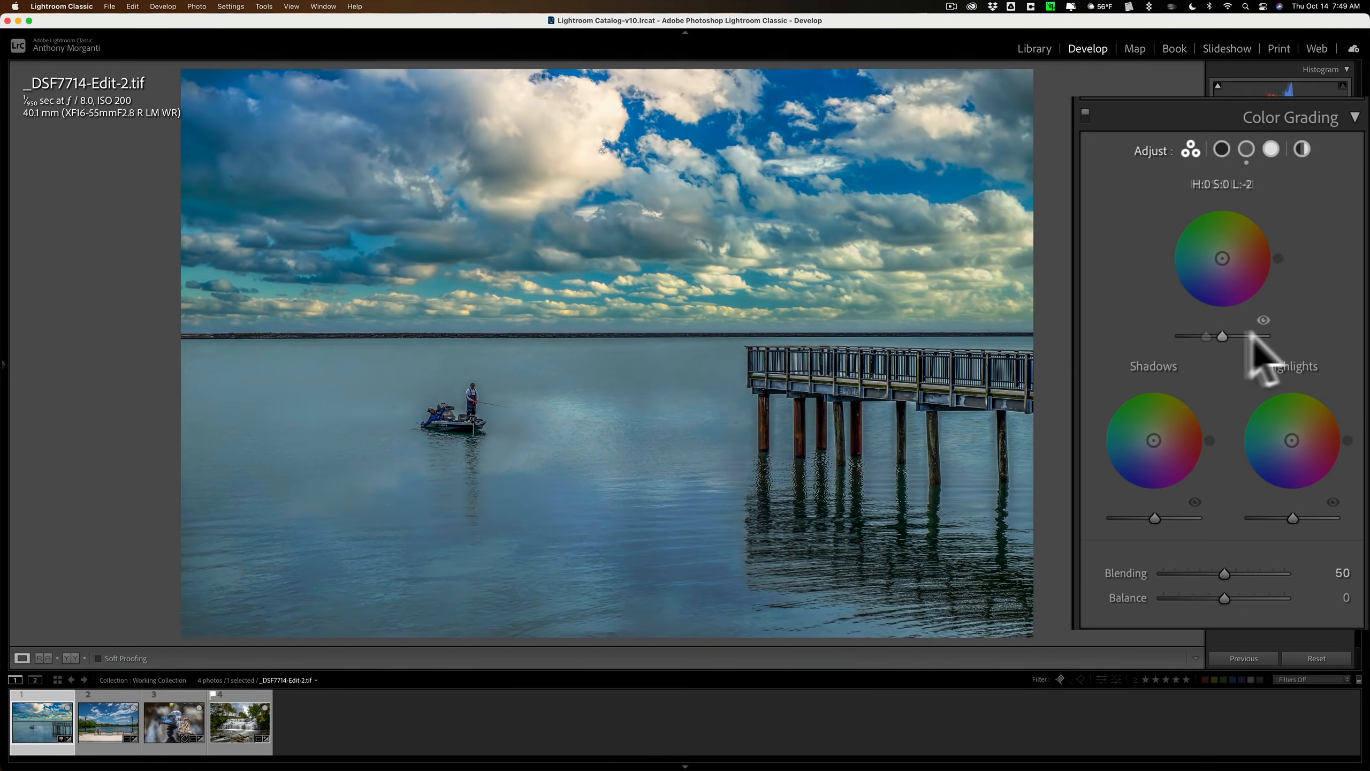
pyautogui.moveTo(1222, 335); pyautogui.dragTo(1263, 335)
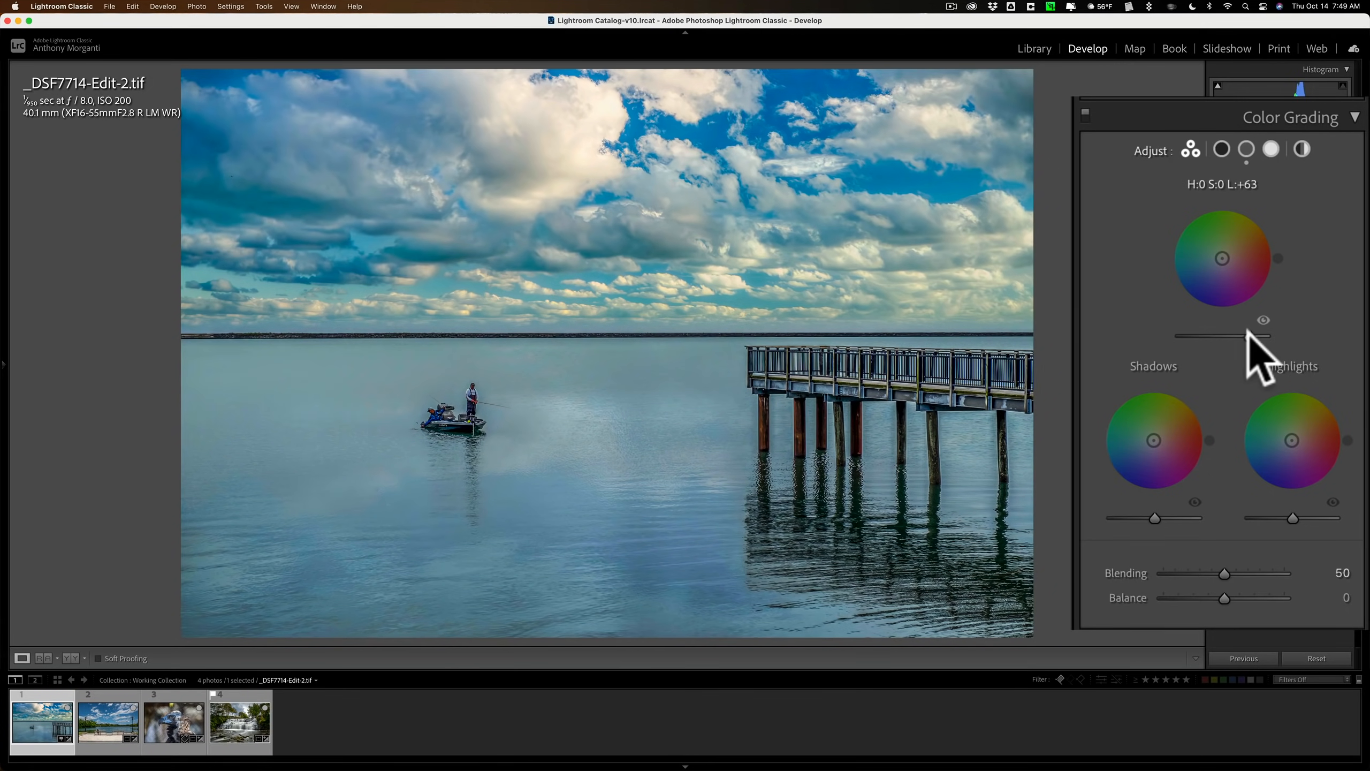
pyautogui.moveTo(1276, 336); pyautogui.dragTo(1215, 336)
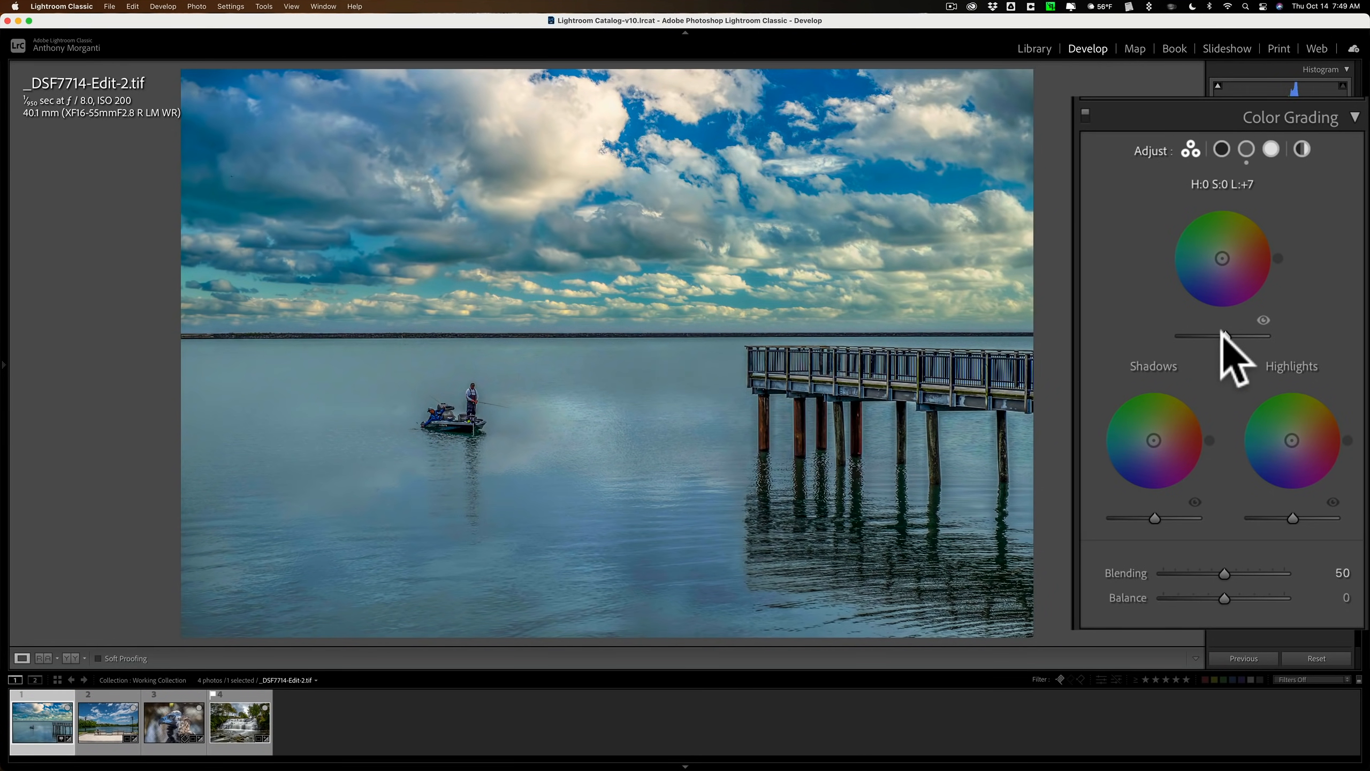
pyautogui.moveTo(1233, 335); pyautogui.dragTo(1222, 335)
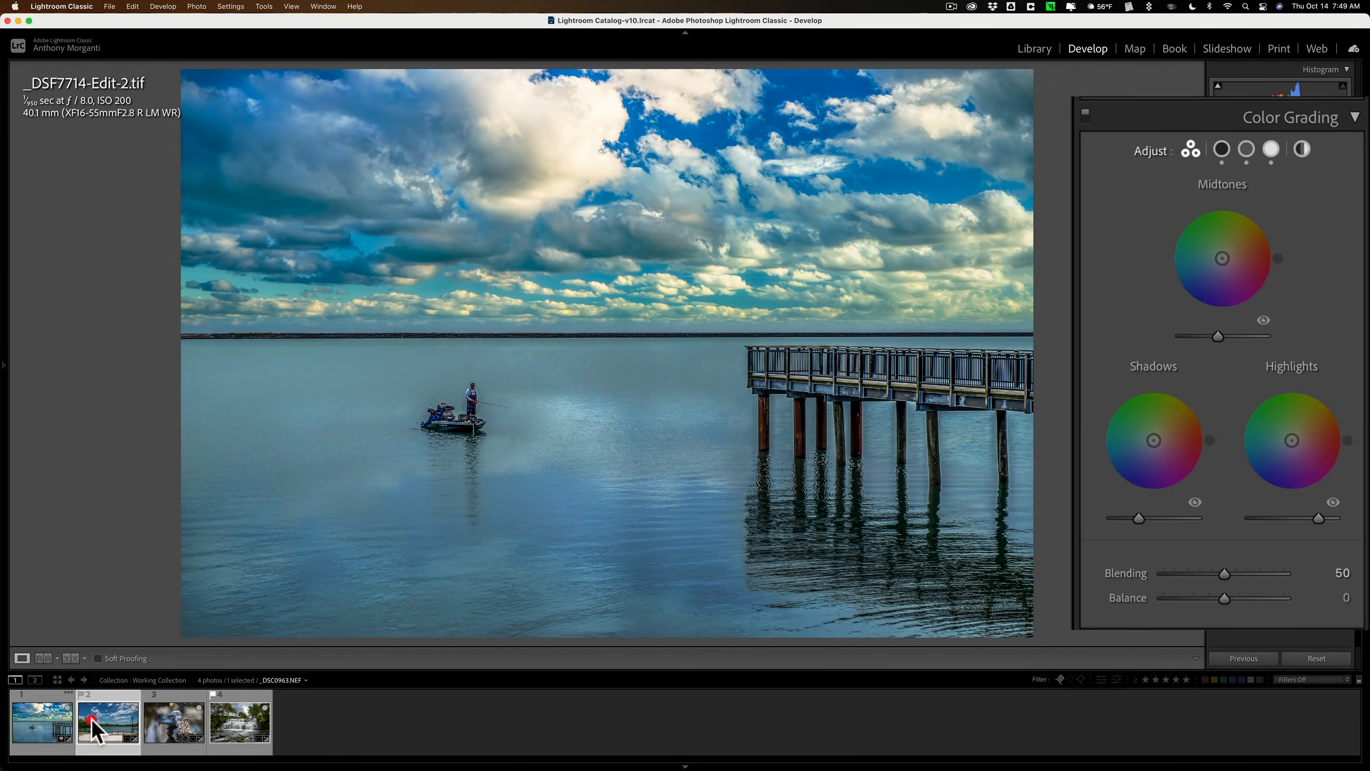
# Raise midtone luminance on the bench and vulture photos, and the waterfall's to +52
pyautogui.click(107, 721)
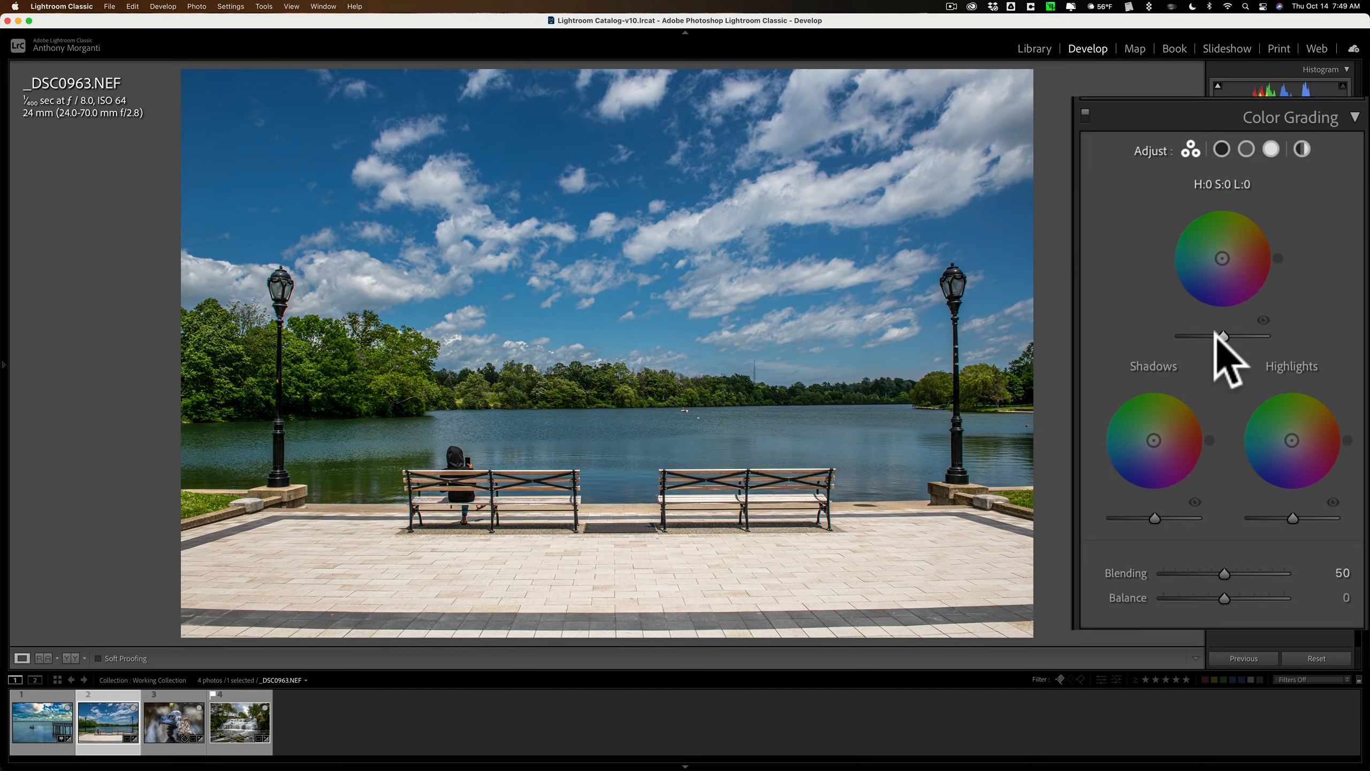
pyautogui.moveTo(1186, 336); pyautogui.dragTo(1224, 336)
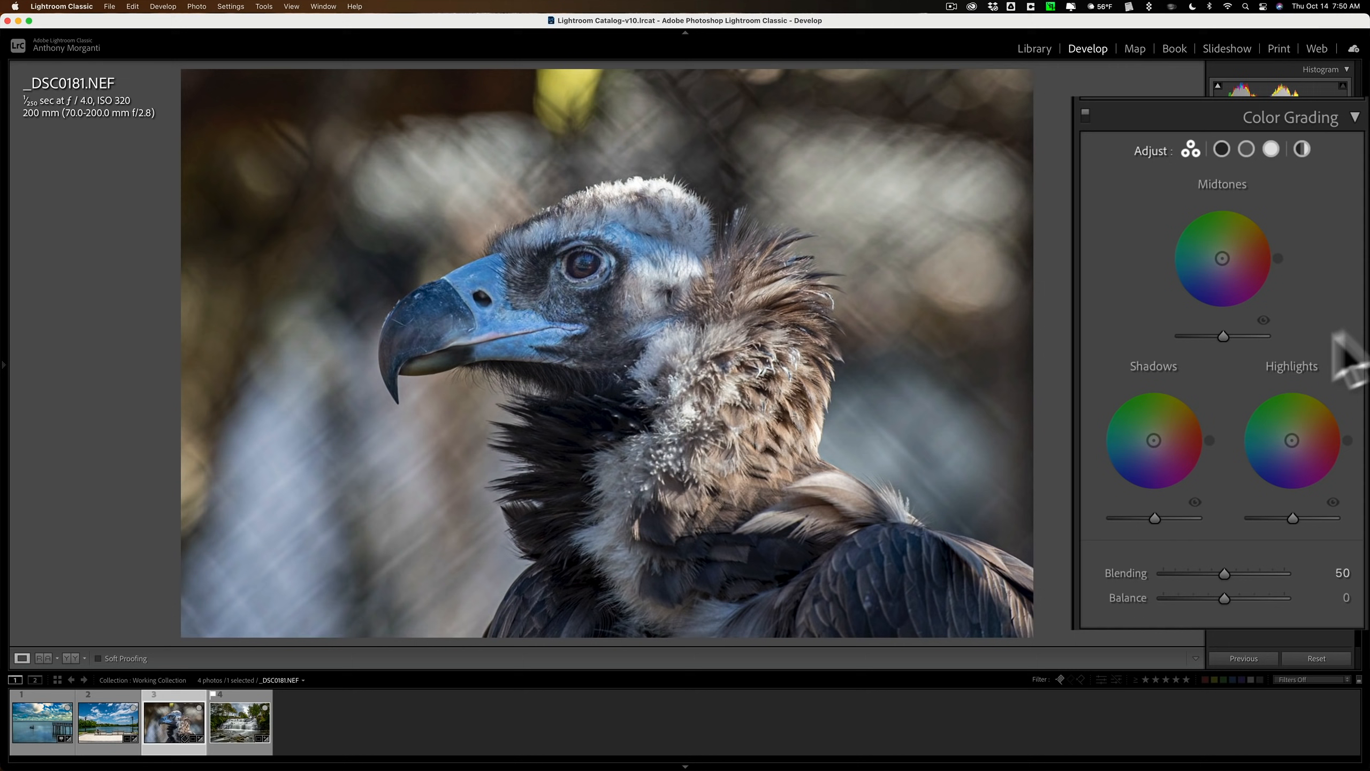
pyautogui.moveTo(1222, 337)
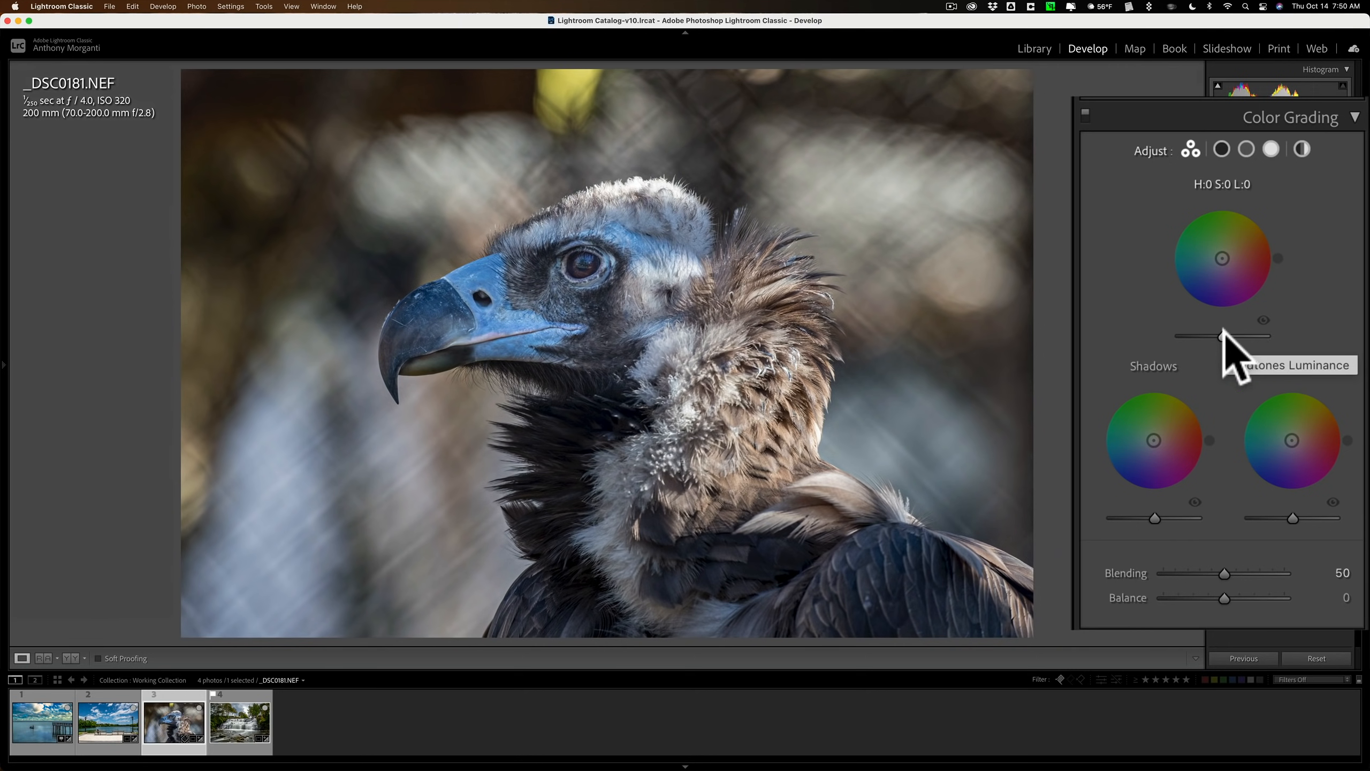
pyautogui.moveTo(1222, 337); pyautogui.dragTo(1250, 337)
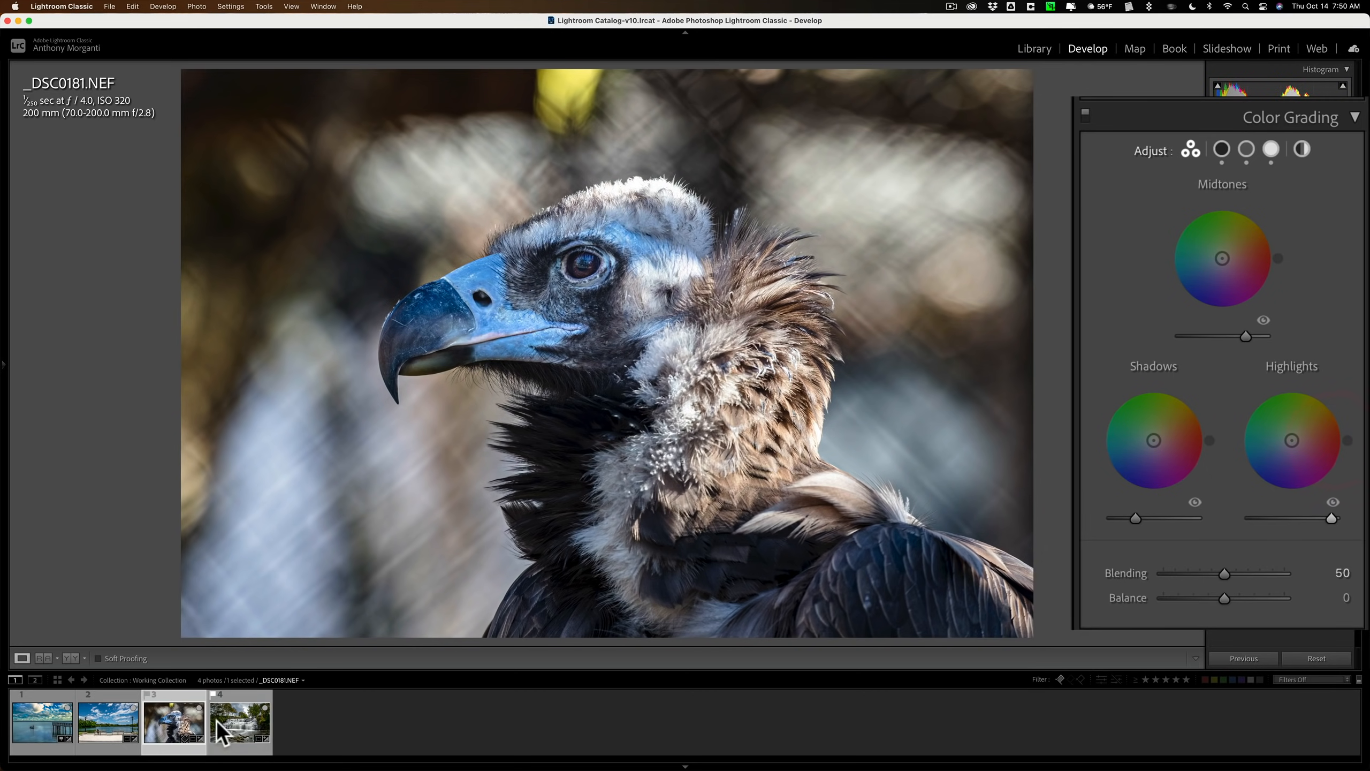
pyautogui.click(240, 723)
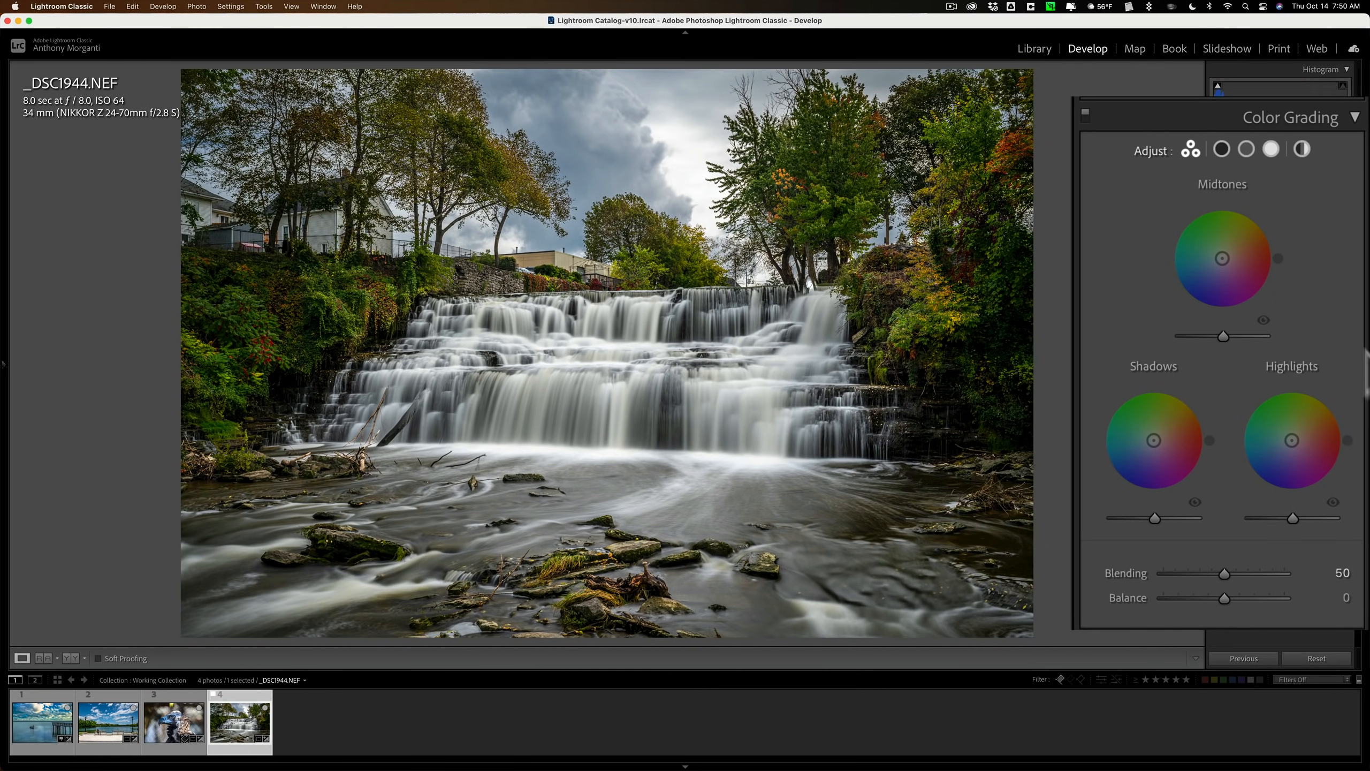
pyautogui.moveTo(1223, 336); pyautogui.dragTo(1241, 335)
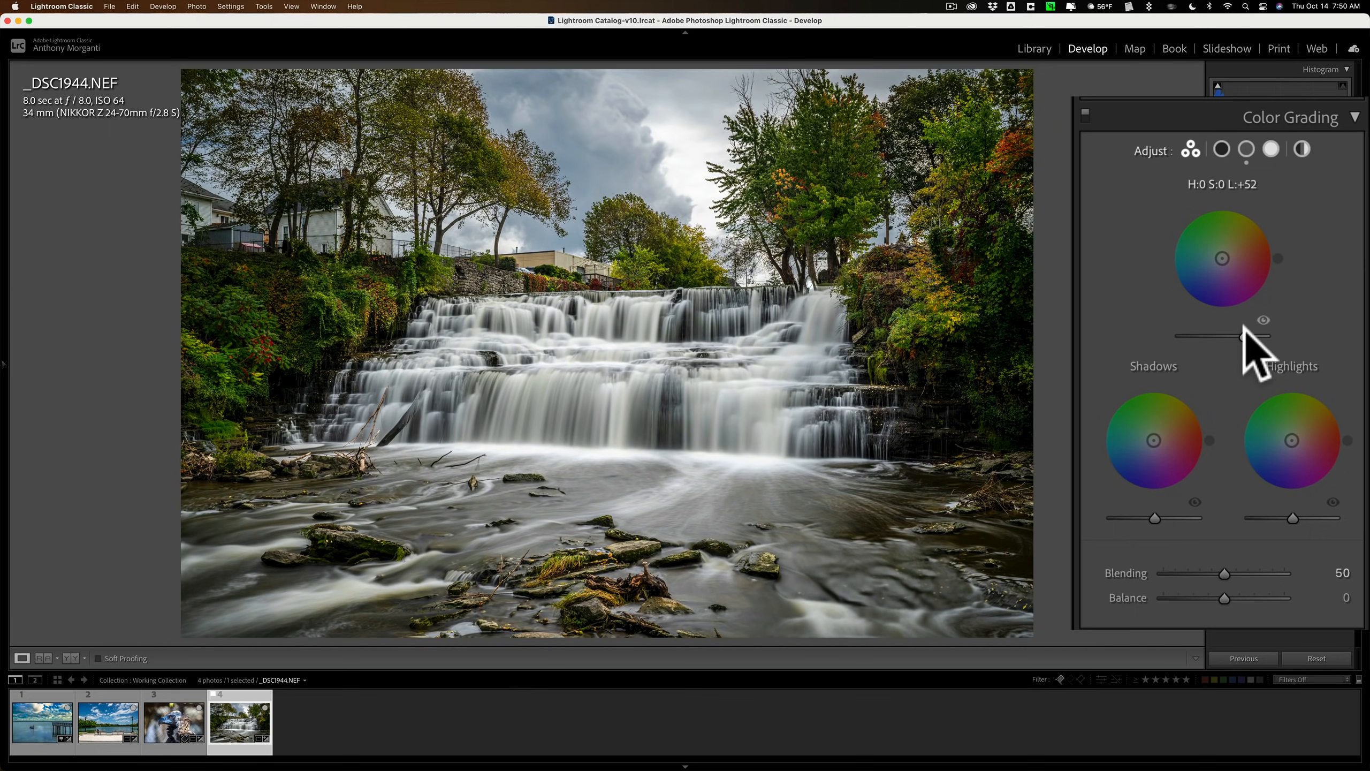